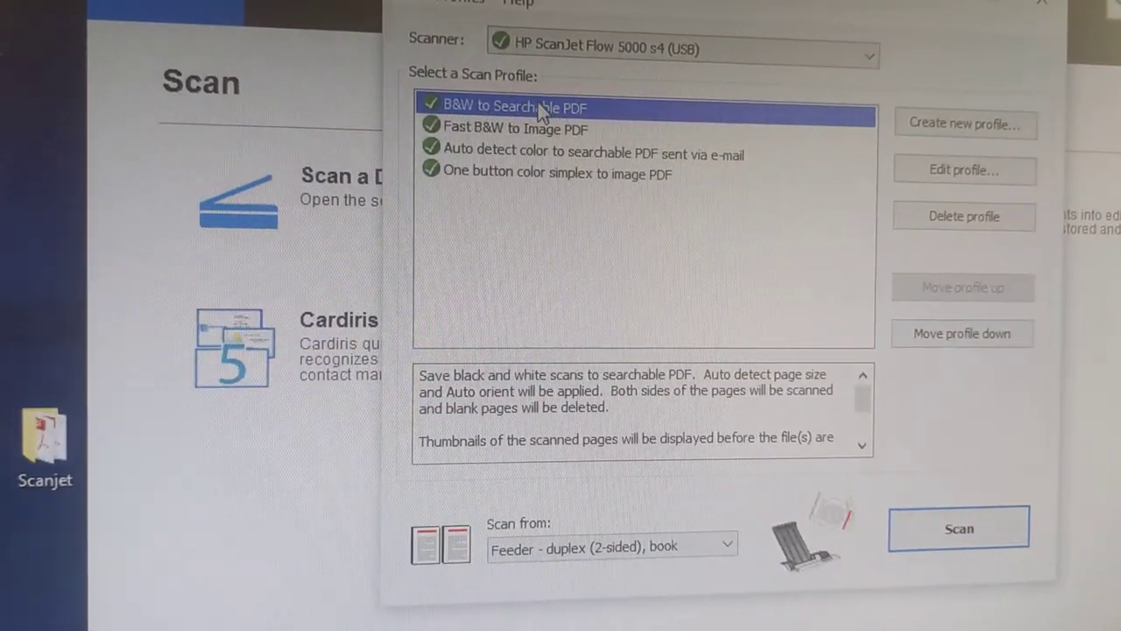
Step: Choose the 'Auto detect color to searchable PDF sent via e-mail' profile and start scanning the feeder pages
click(564, 175)
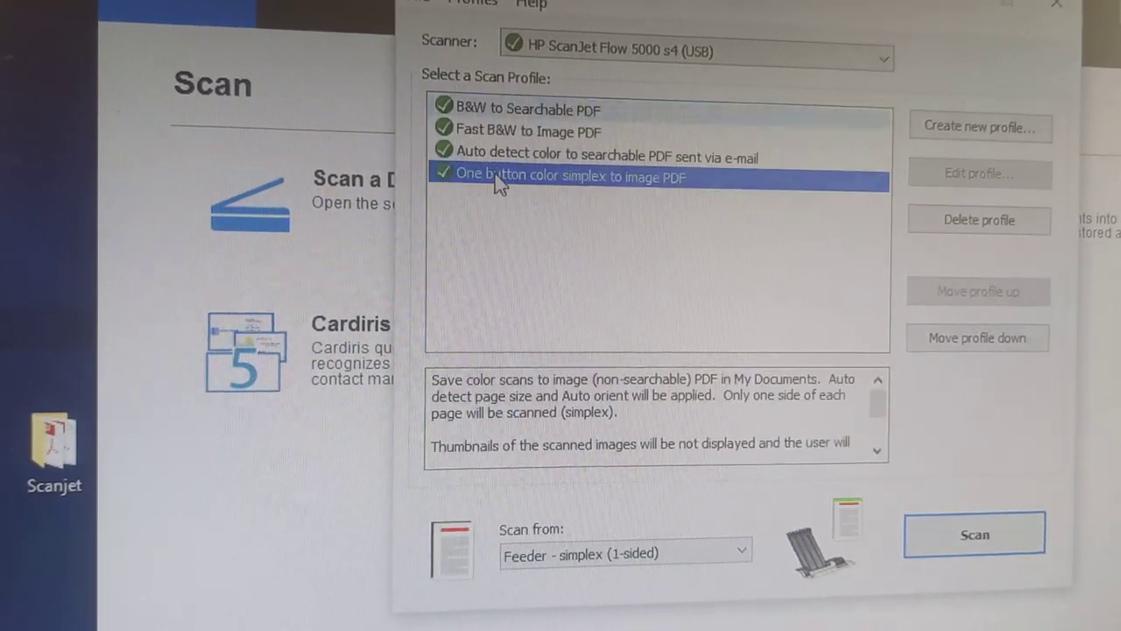
click(592, 158)
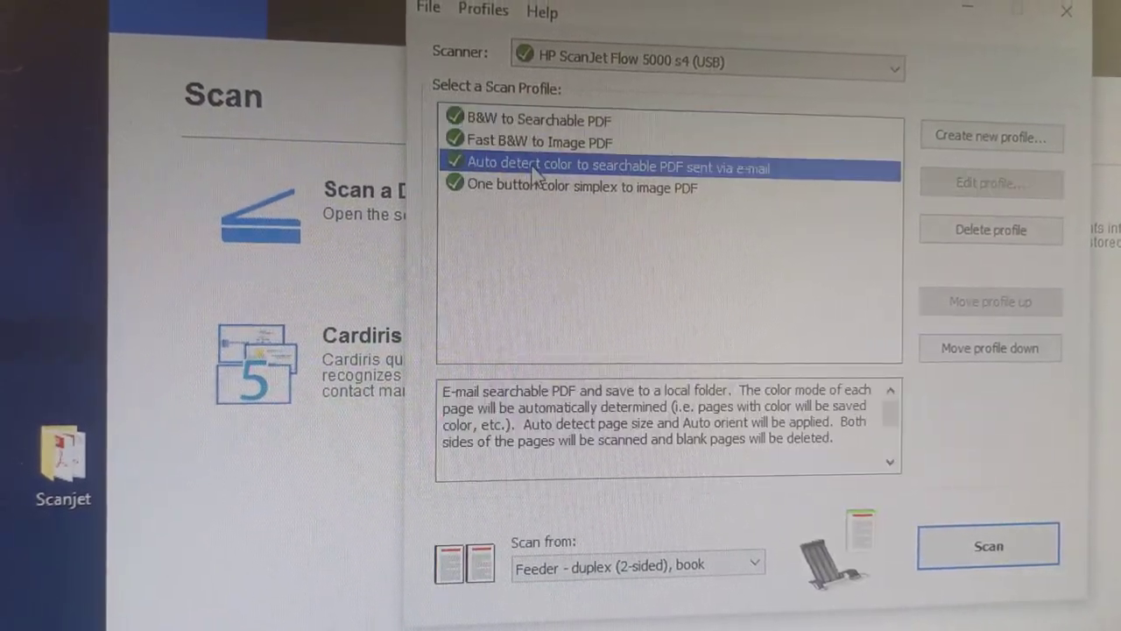
click(990, 544)
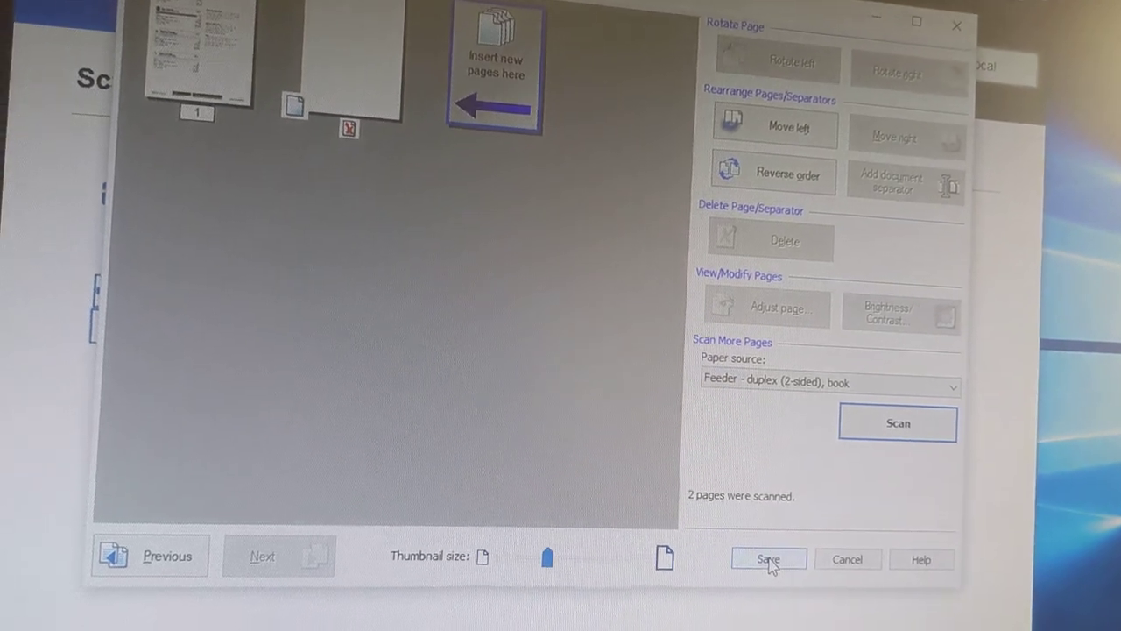
Step: In Save As, drop the profile base name so scans are named <COUNTER> only
click(767, 557)
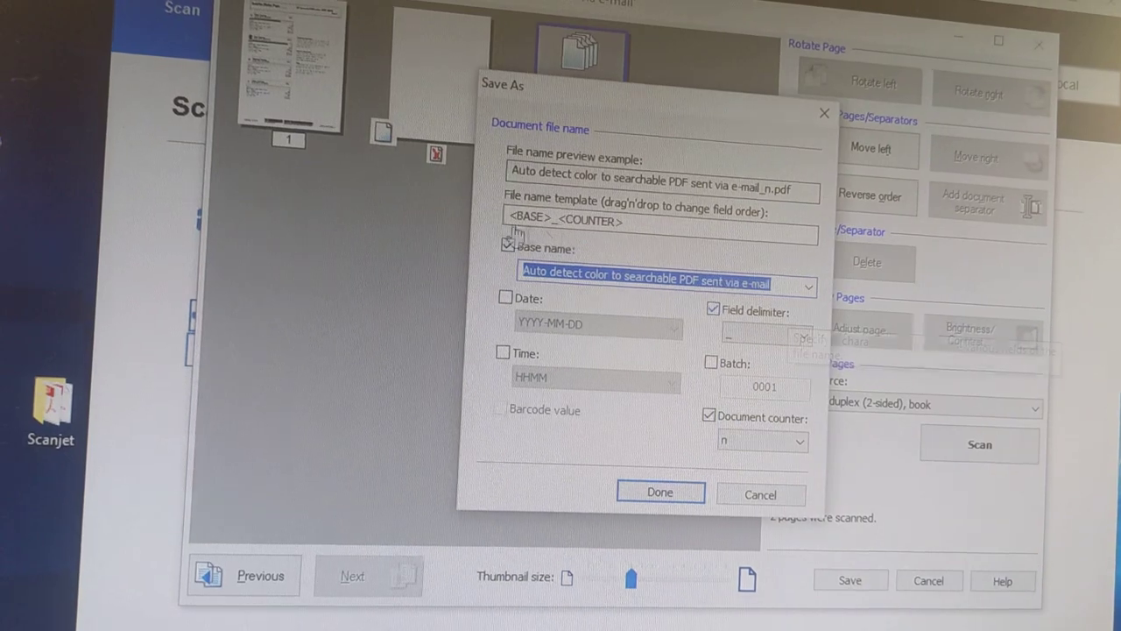
click(508, 249)
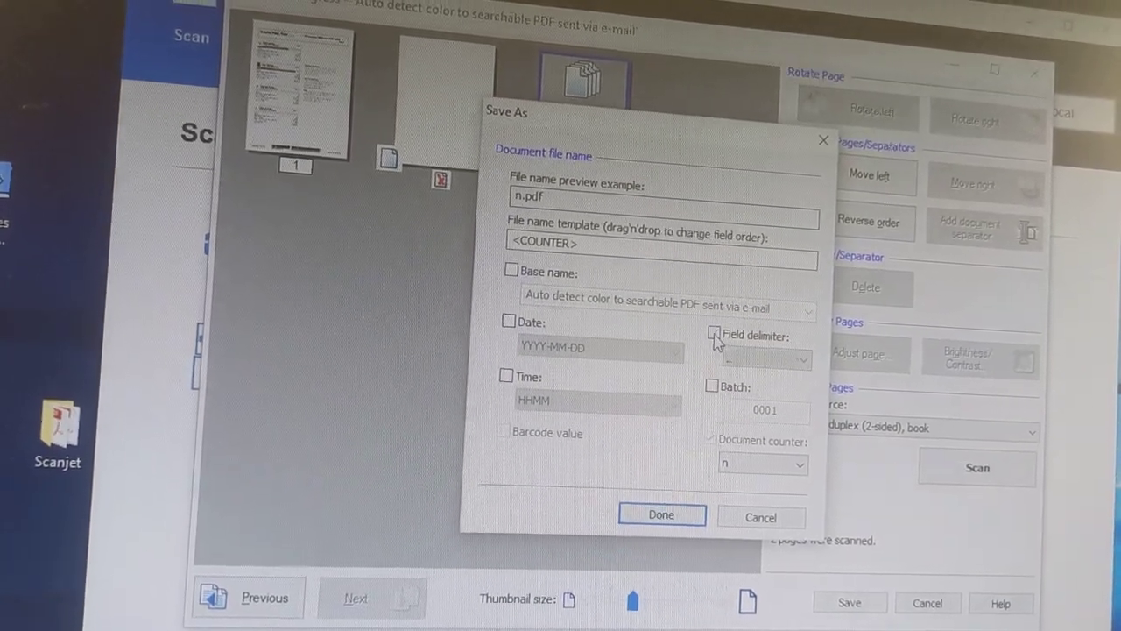
click(658, 515)
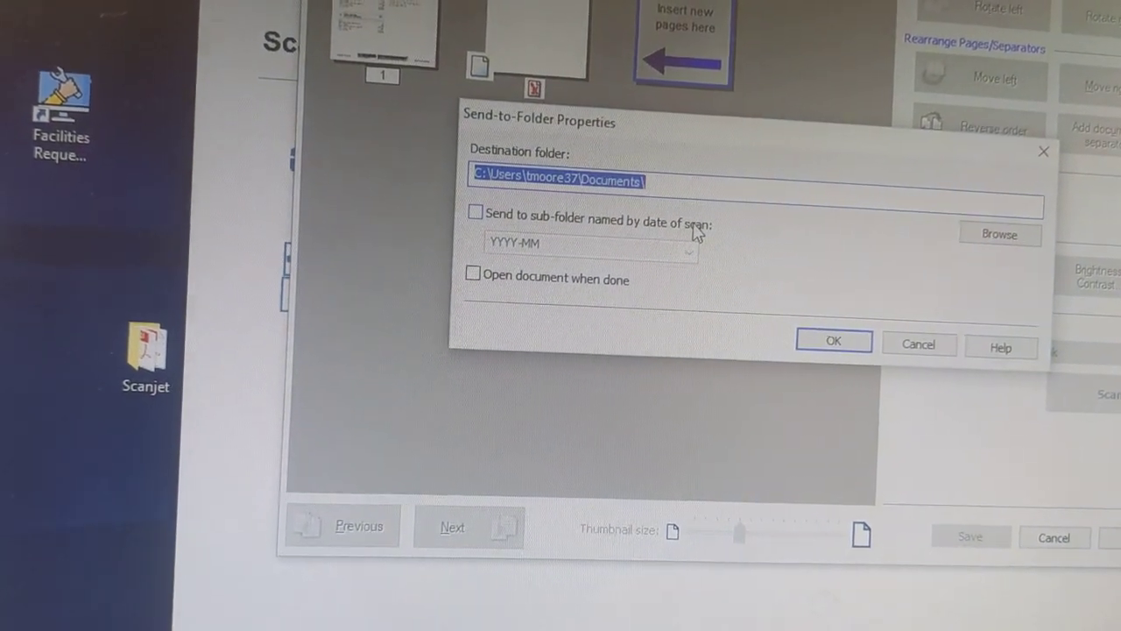
Step: Set the Desktop Scanjet folder as the scan destination and view it from the desktop
click(998, 234)
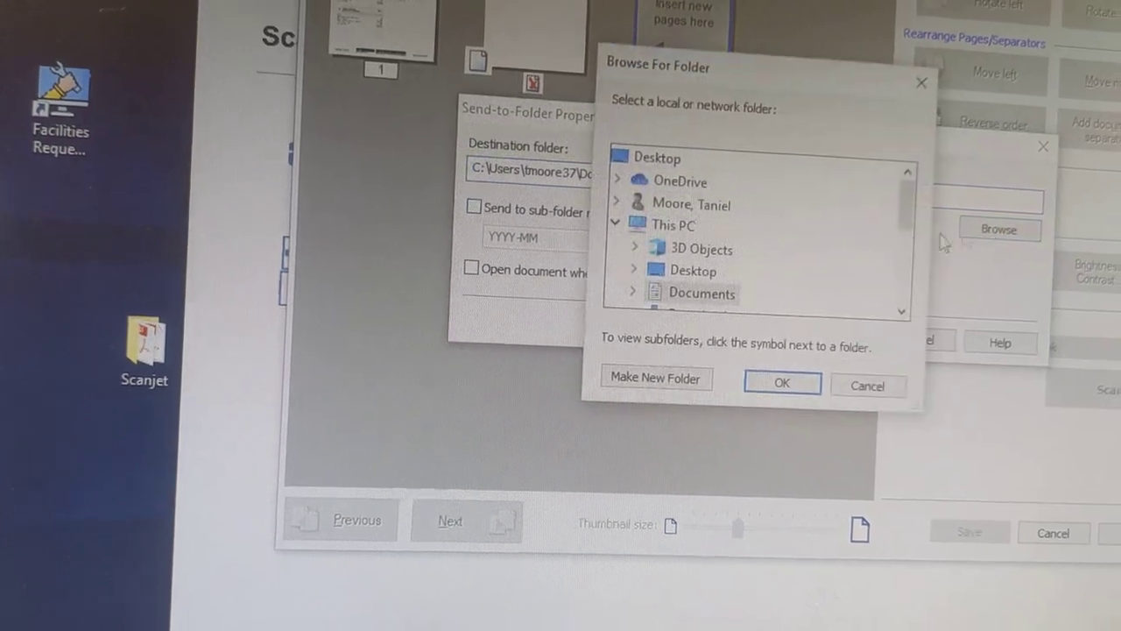
click(631, 270)
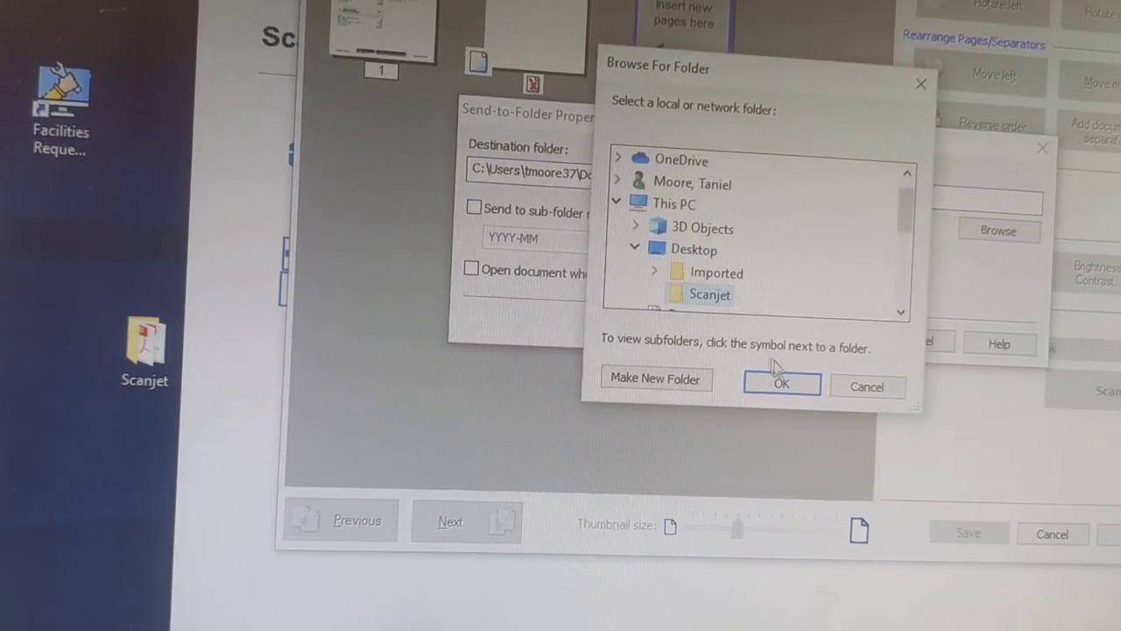
click(781, 382)
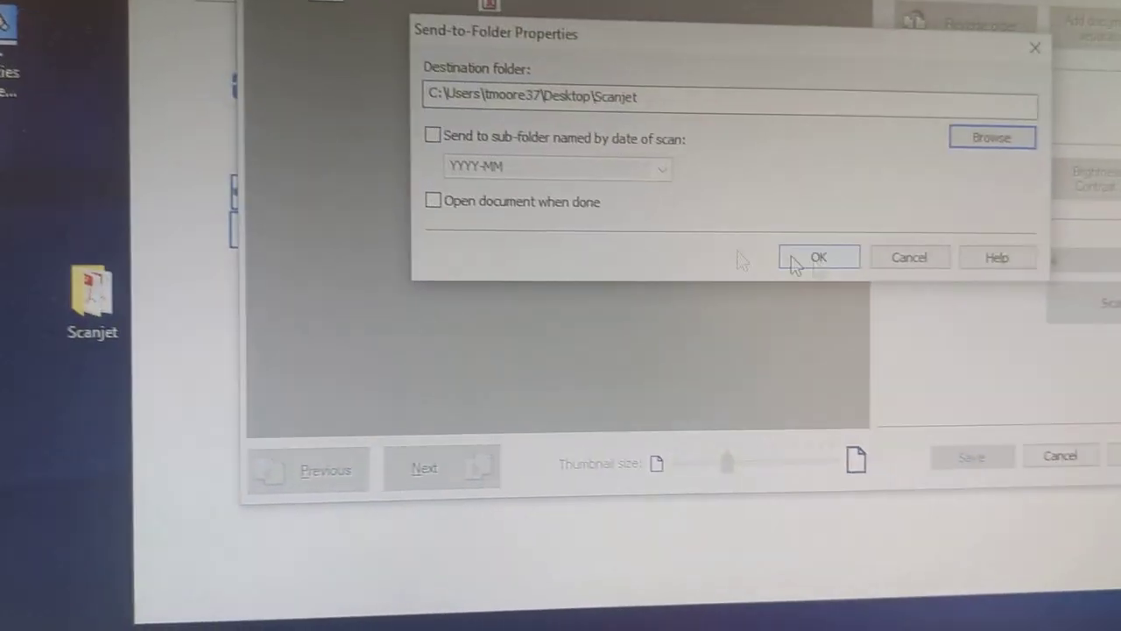
click(820, 256)
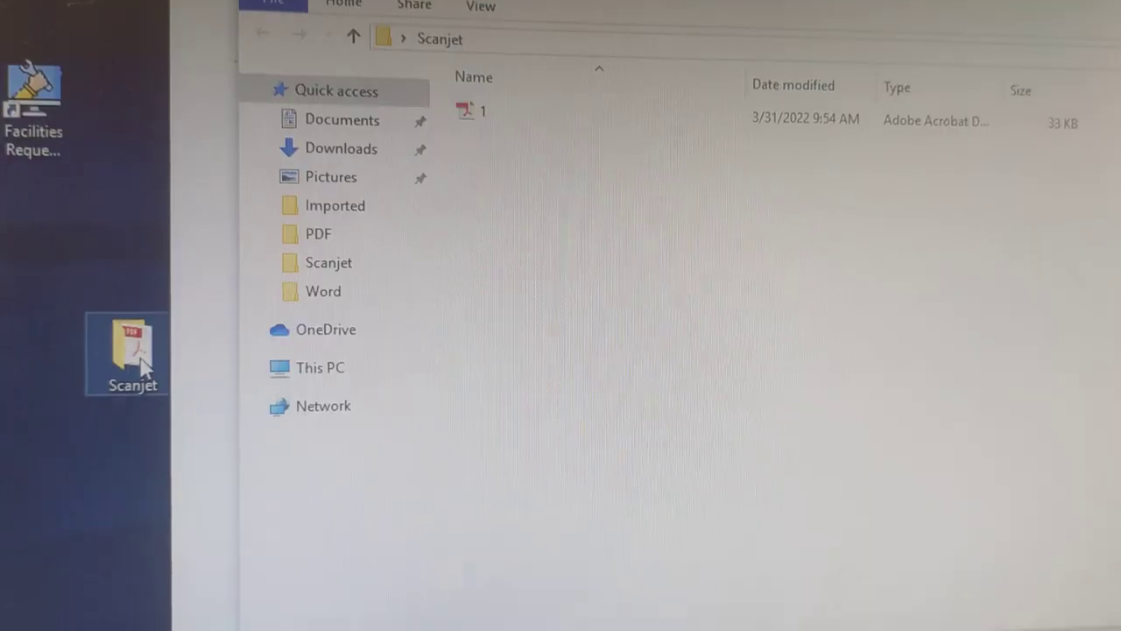
double_click(473, 112)
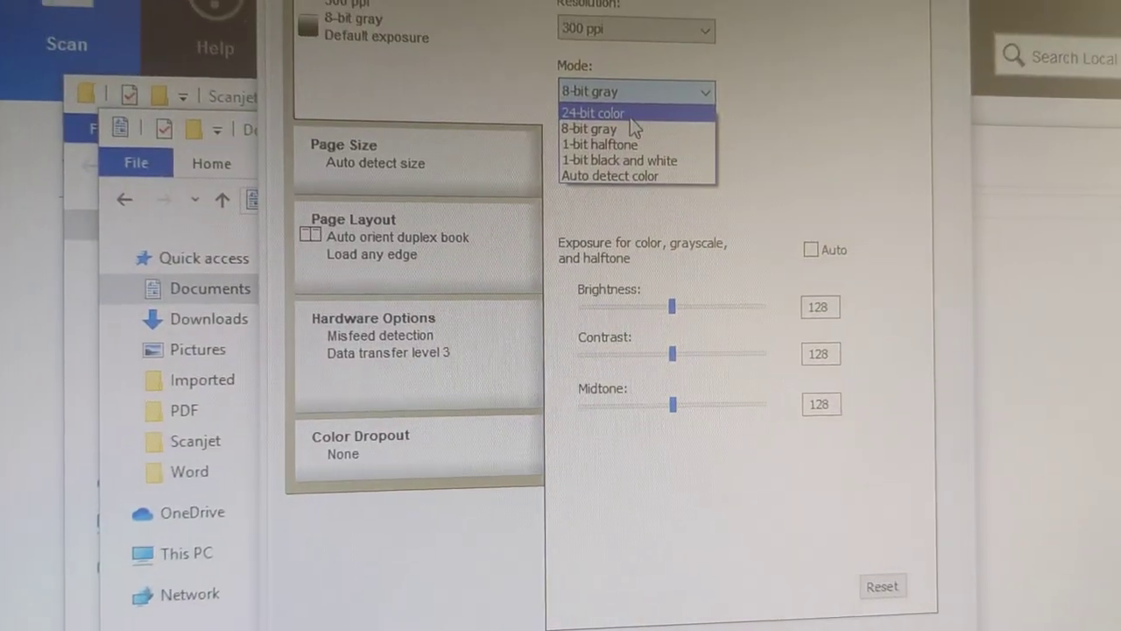
Step: Set the profile's Mode to 24-bit color and start a new scan
click(595, 112)
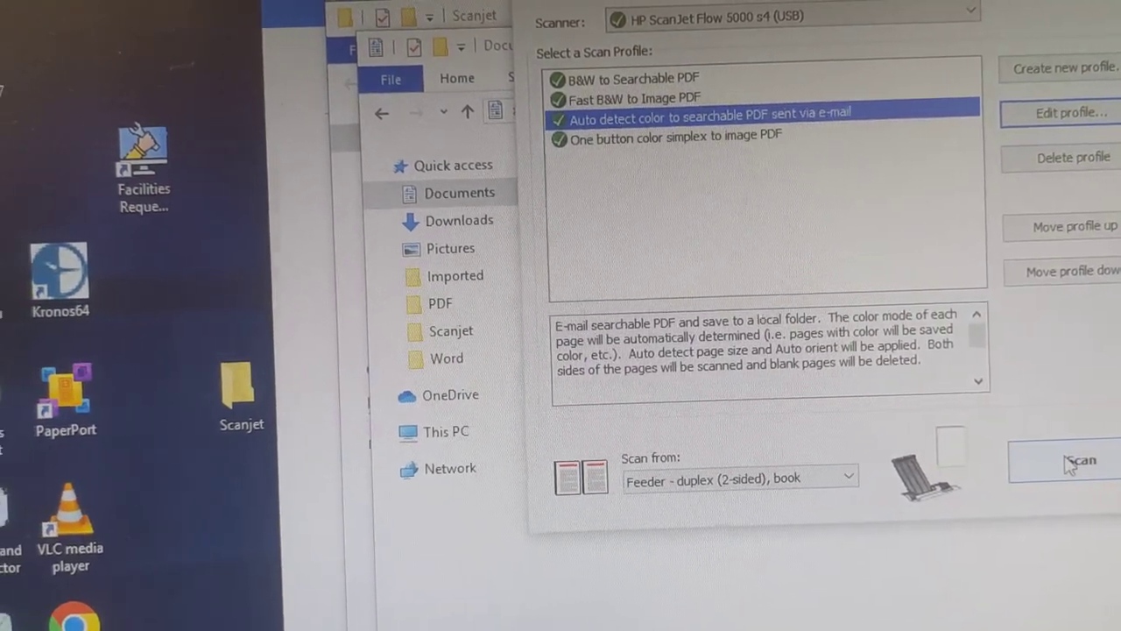
click(1079, 459)
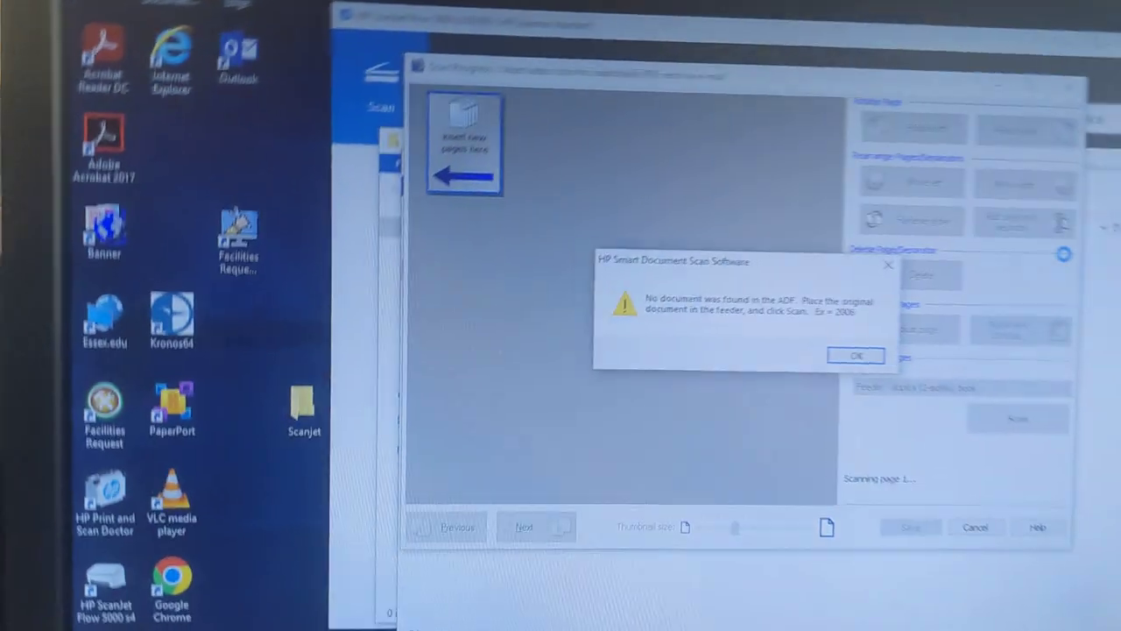
Step: Dismiss the 'No document was found in the ADF' message and rescan the feeder pages
click(856, 354)
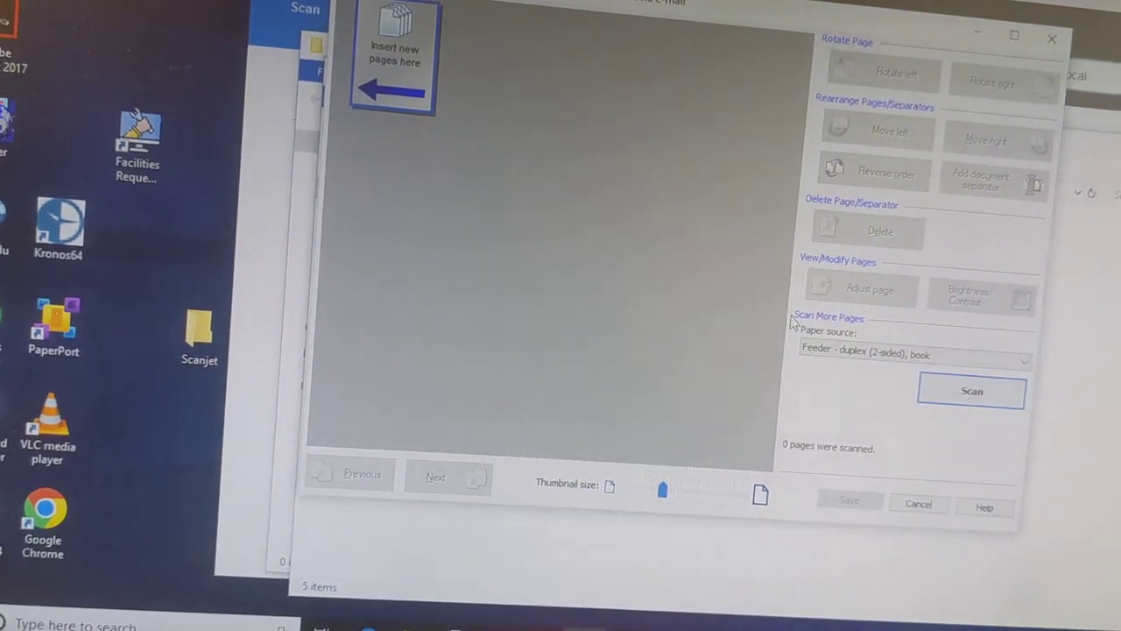
click(973, 391)
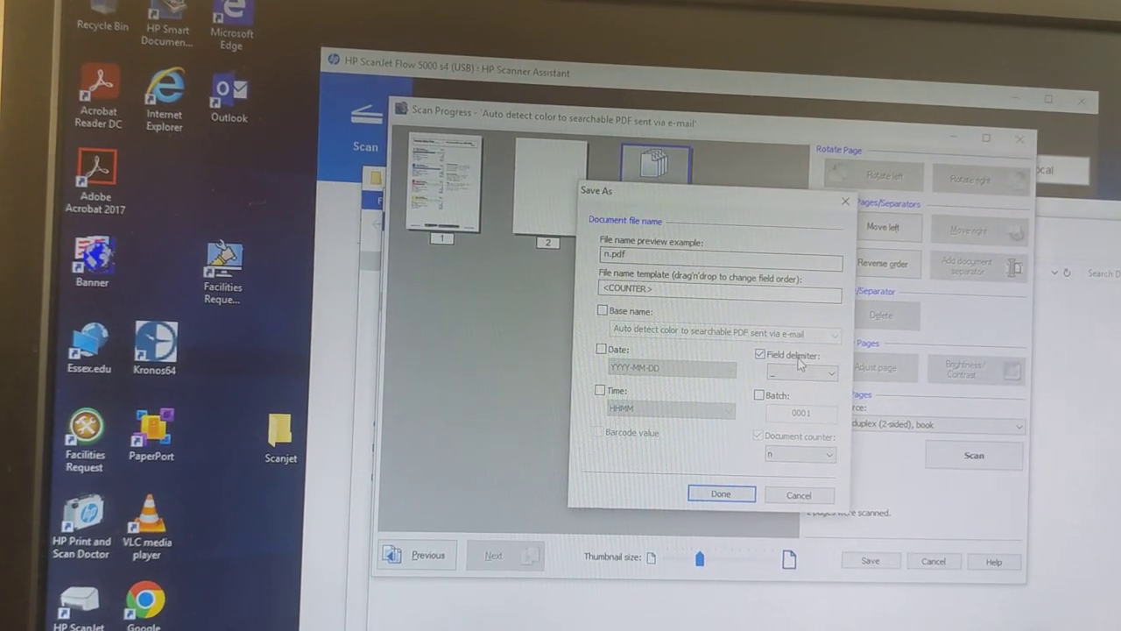
Step: Save the counter-named scan to the Desktop Scanjet folder and dismiss the e-mail link compatibility error
click(720, 494)
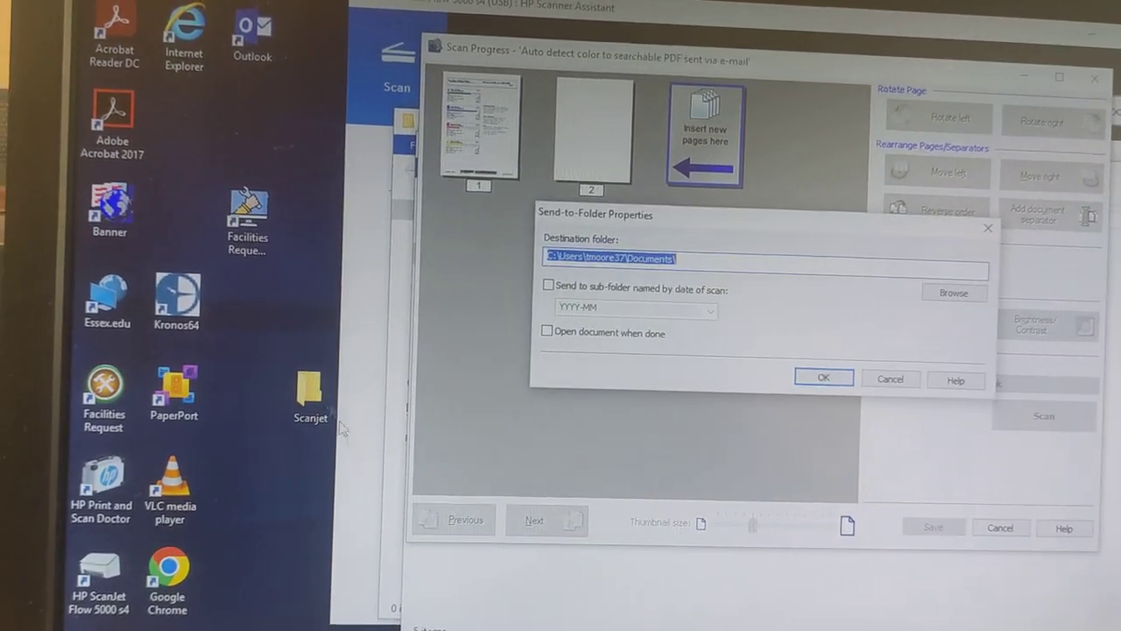
click(953, 293)
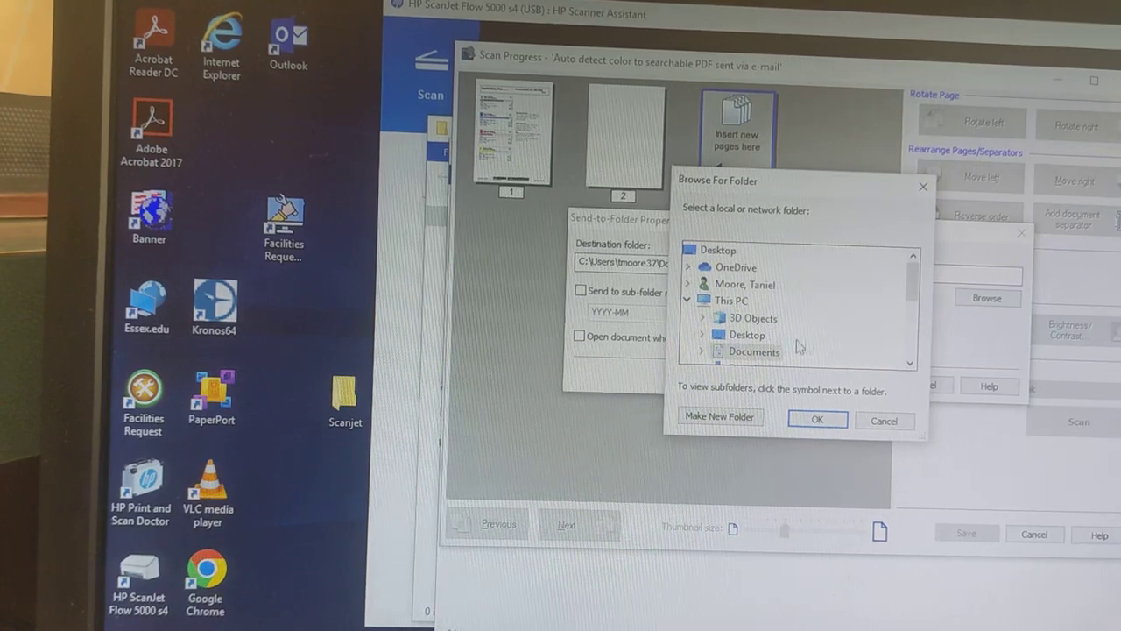
click(708, 333)
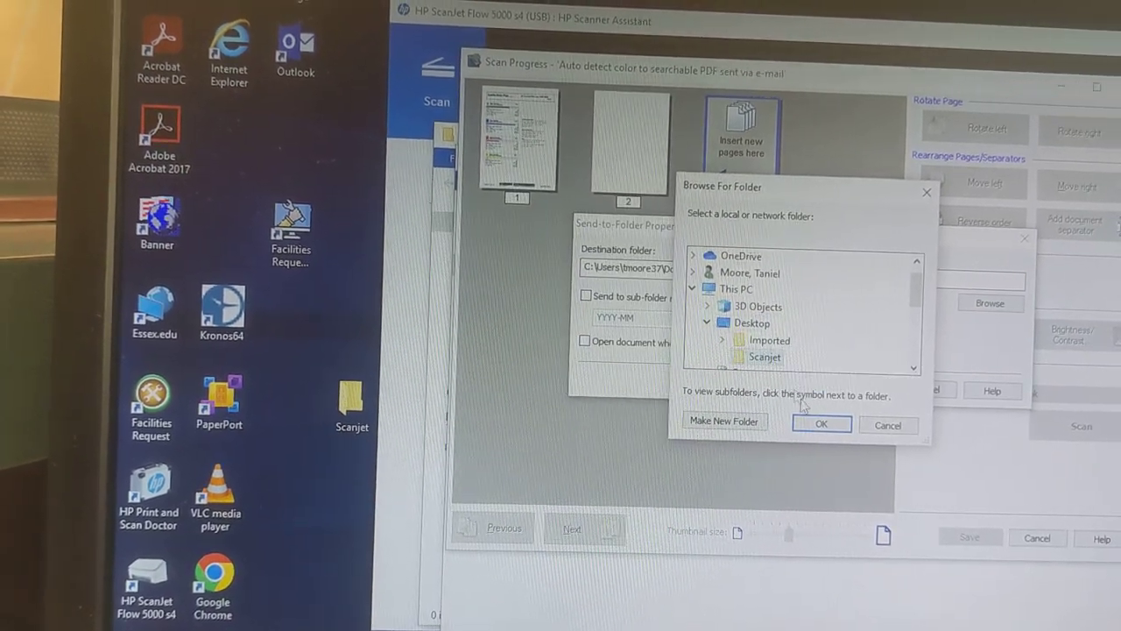
click(819, 422)
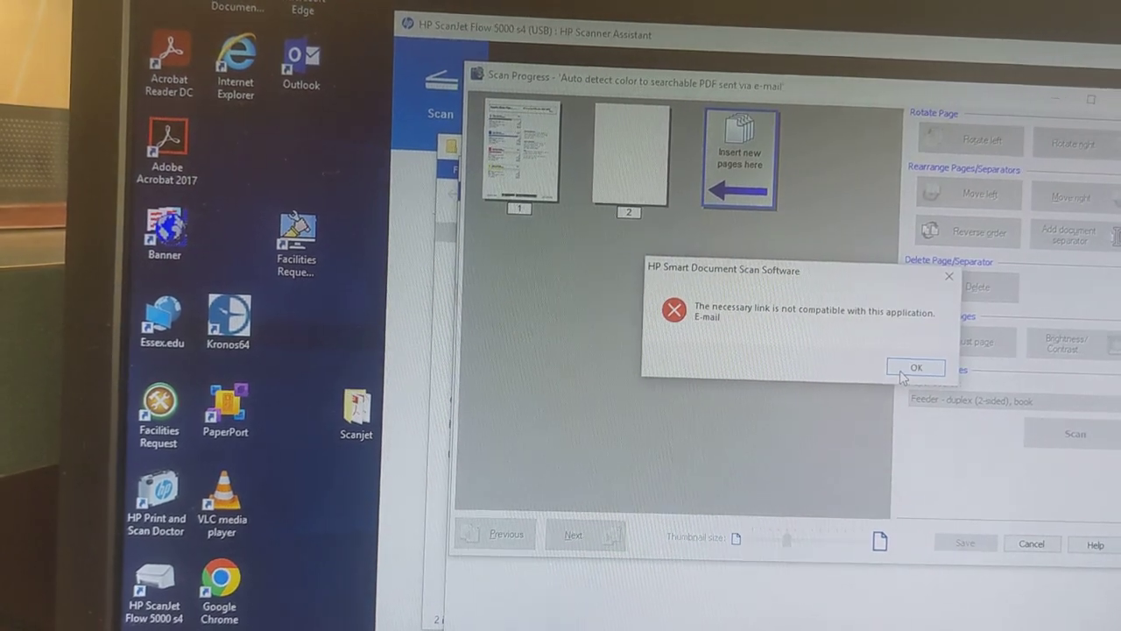
click(914, 368)
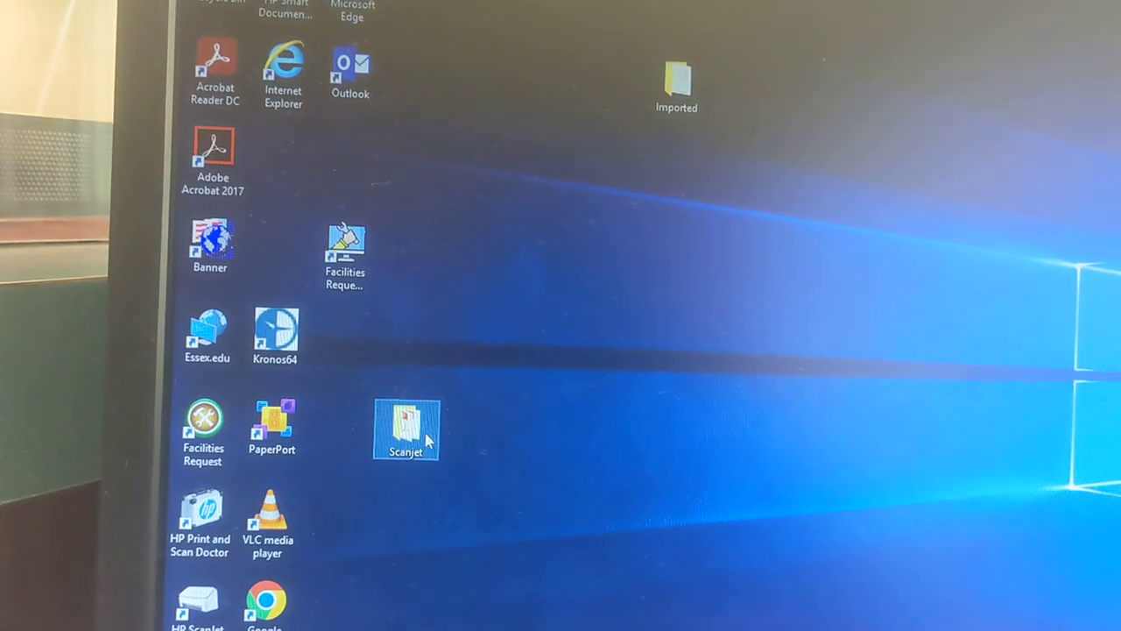
Step: View the Desktop Scanjet folder's saved PDF files in File Explorer
double_click(403, 425)
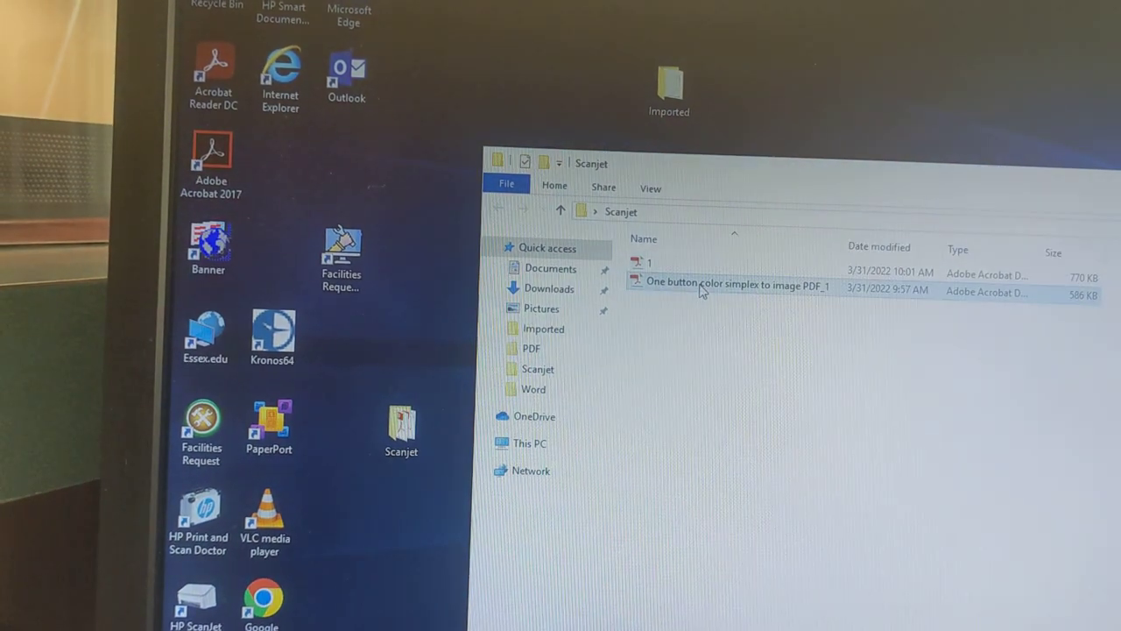